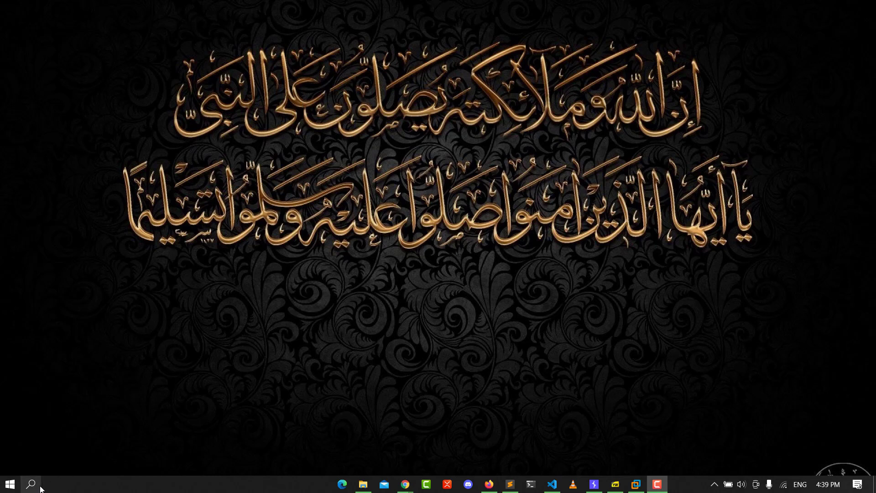
# Bring up Mail, then go through Settings and Manage accounts to Add account.
pyautogui.click(31, 484)
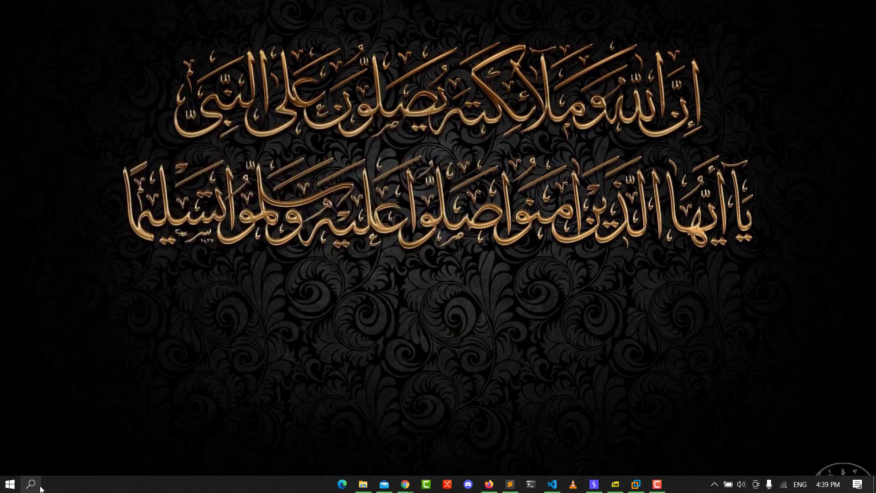
pyautogui.click(383, 484)
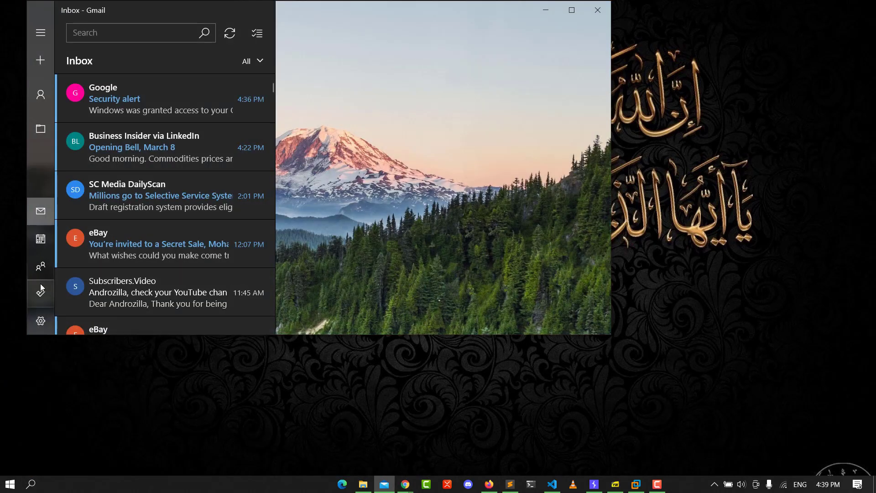
pyautogui.click(39, 321)
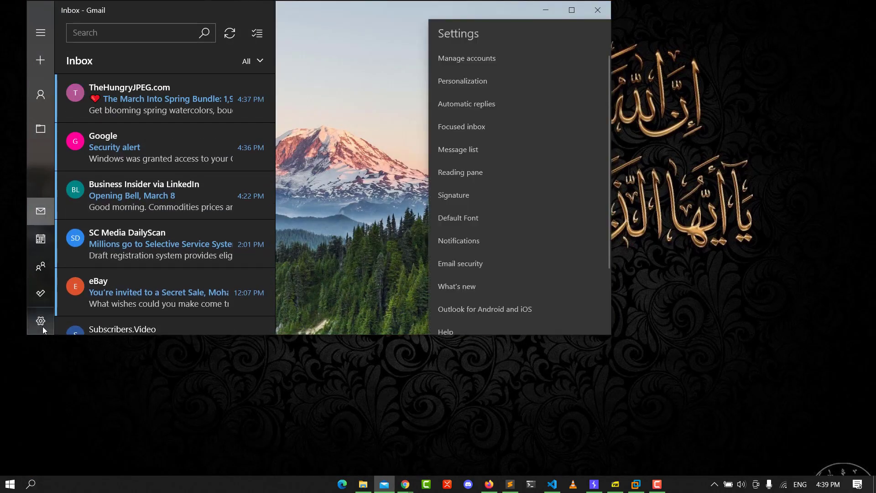
pyautogui.moveTo(466, 58)
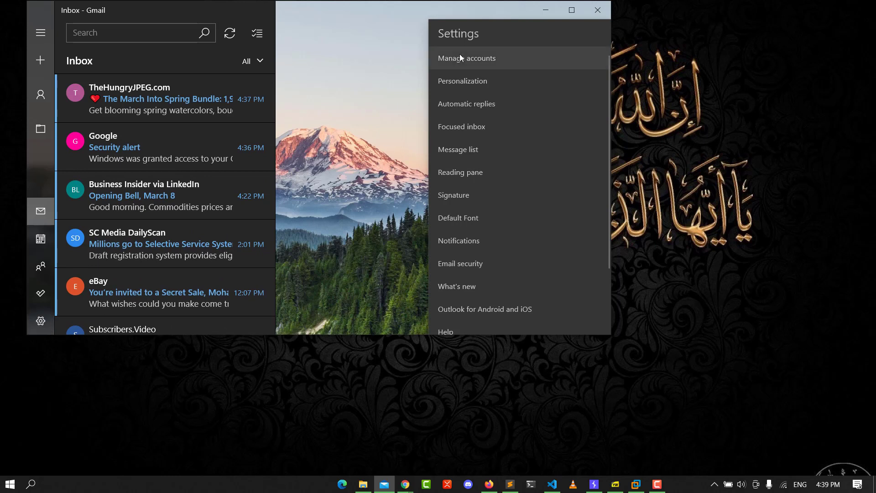
pyautogui.click(466, 57)
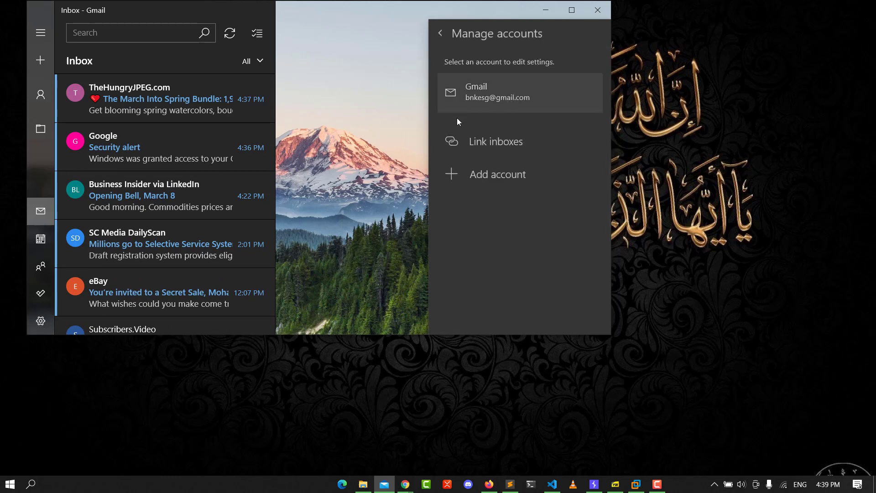
pyautogui.click(497, 174)
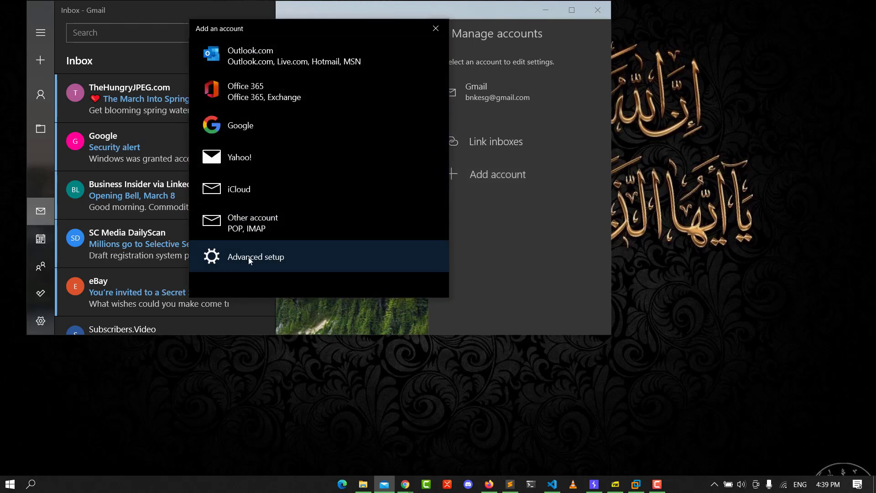
# Choose Advanced setup, then the Internet email account type.
pyautogui.click(255, 257)
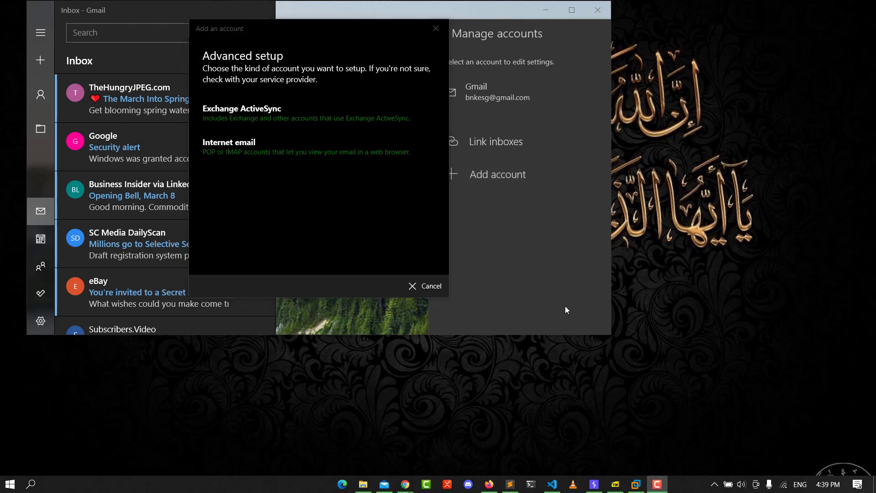
pyautogui.moveTo(251, 147)
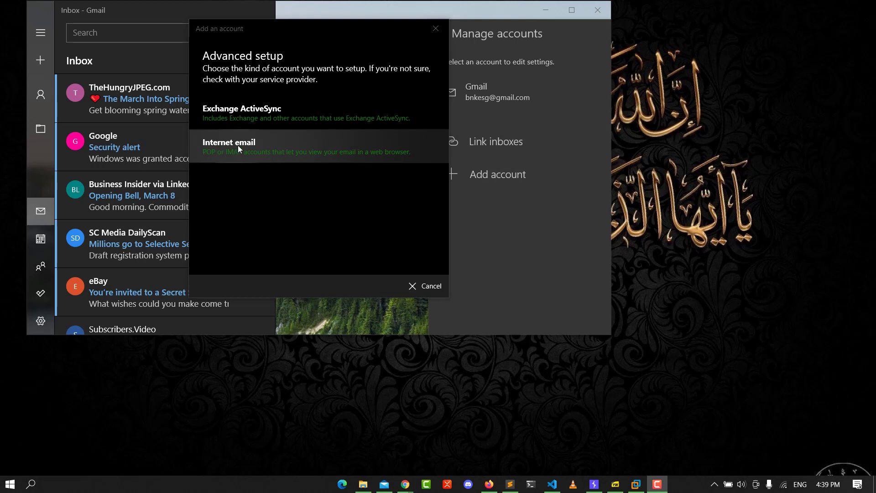
pyautogui.click(229, 142)
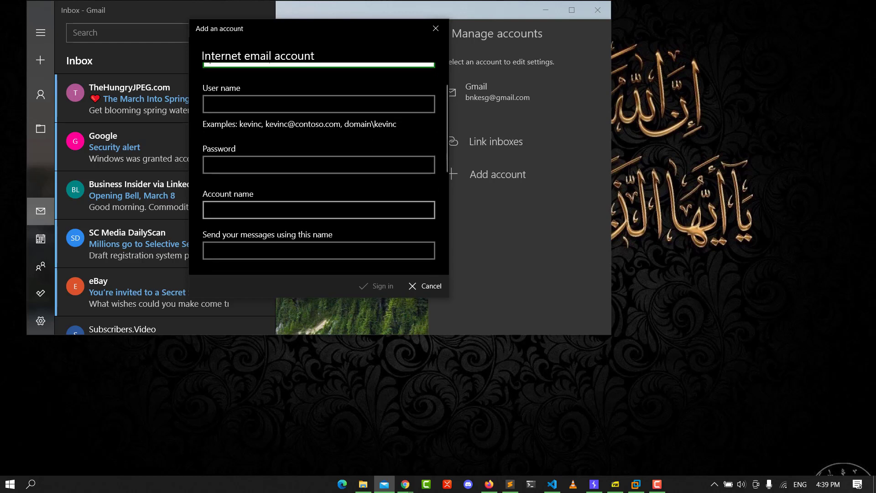
# Enter imap.gmail.com:993 in the Incoming email server field.
pyautogui.scroll(-3)
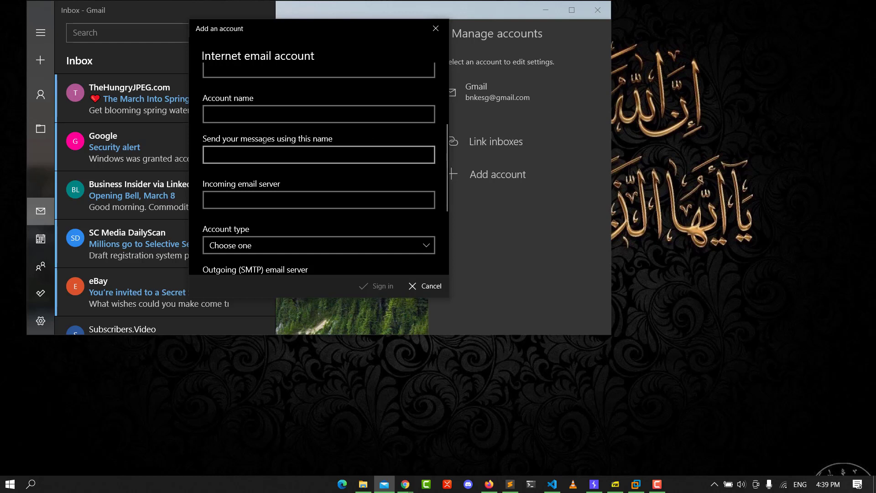
pyautogui.scroll(-3)
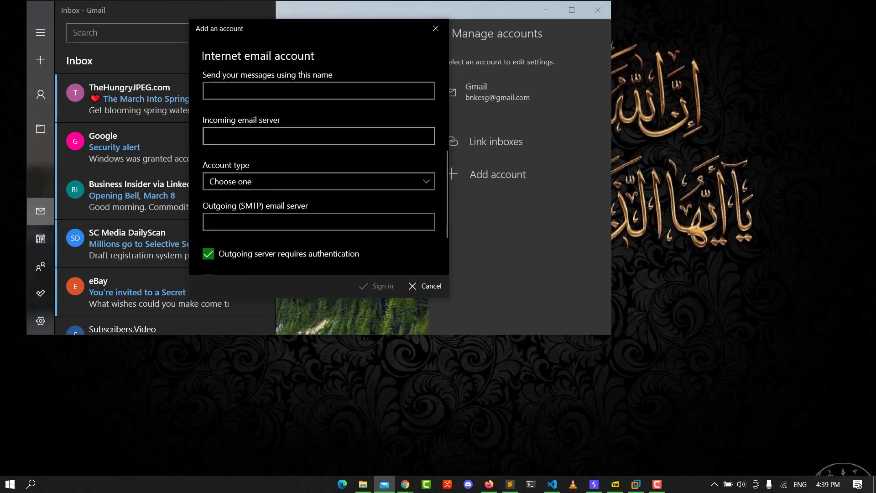
pyautogui.click(318, 135)
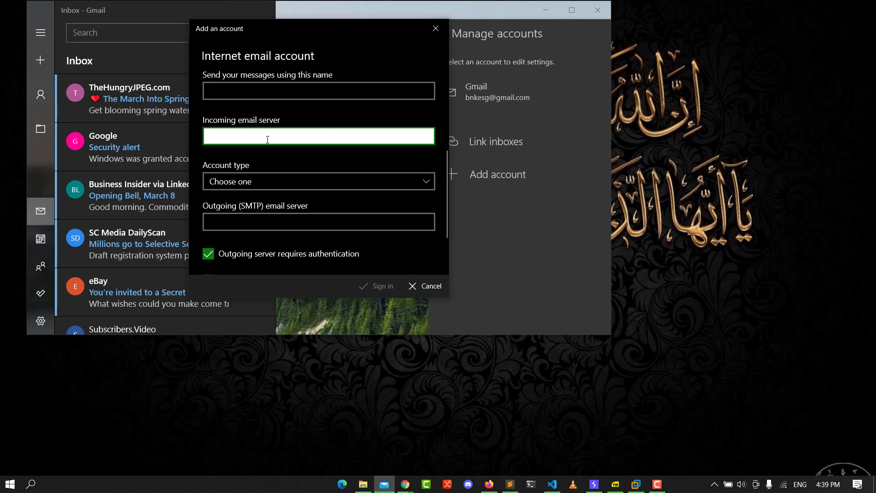
pyautogui.write('i')
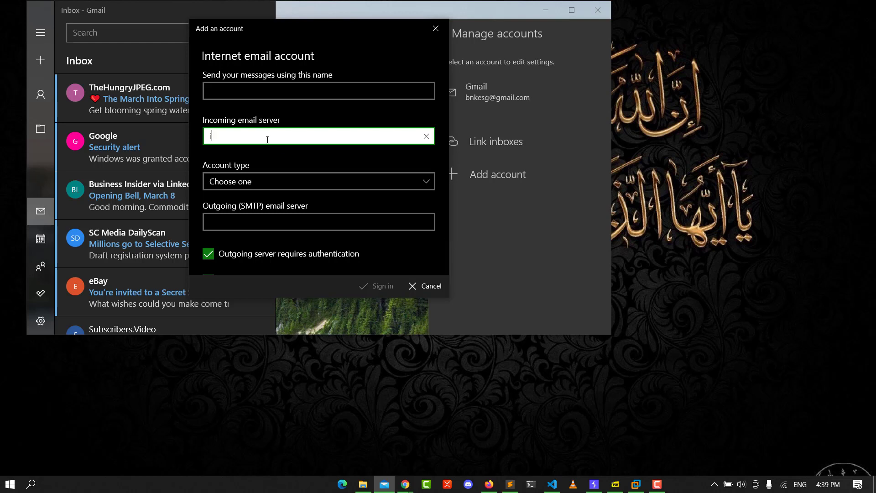
pyautogui.write('map.')
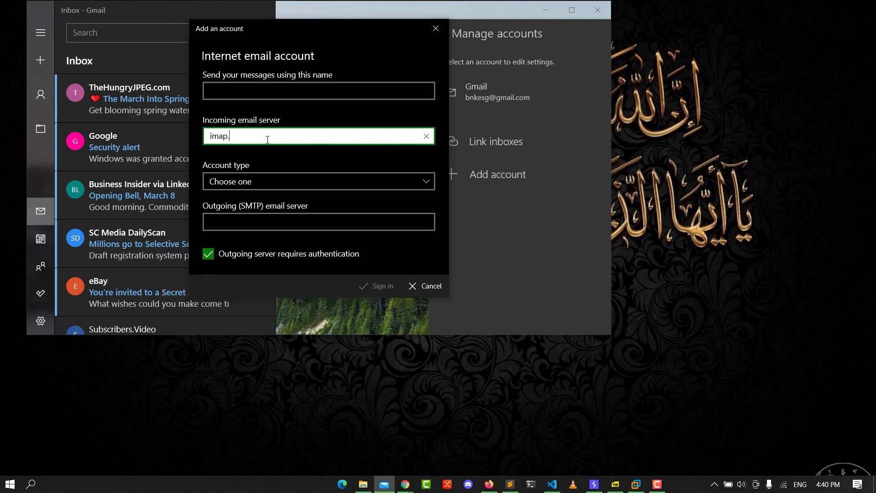
pyautogui.write('gmail')
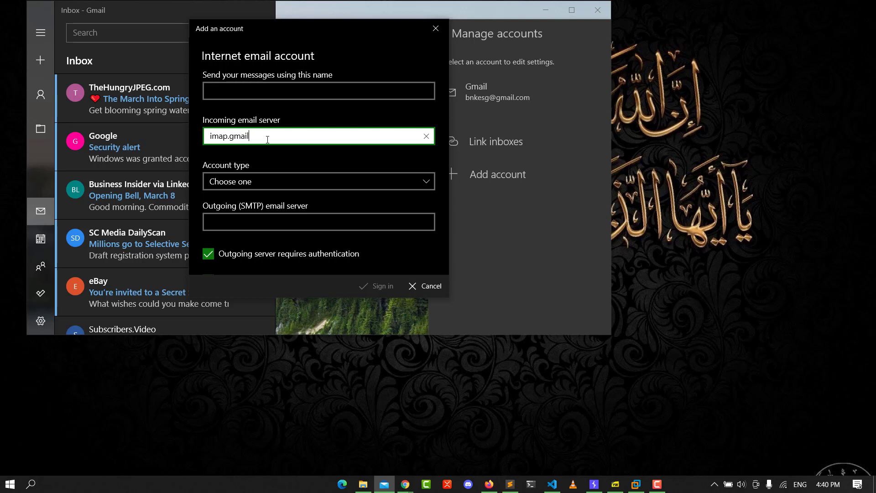
pyautogui.write('.c')
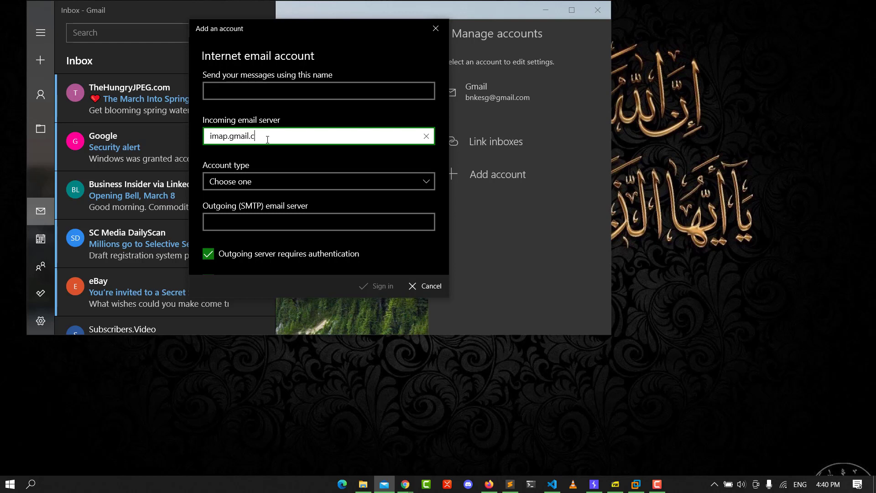
pyautogui.write('om')
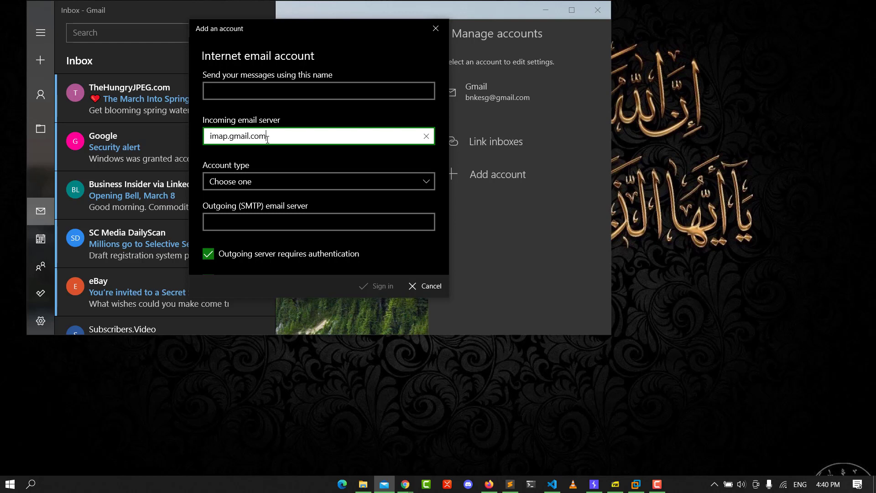
pyautogui.write('993')
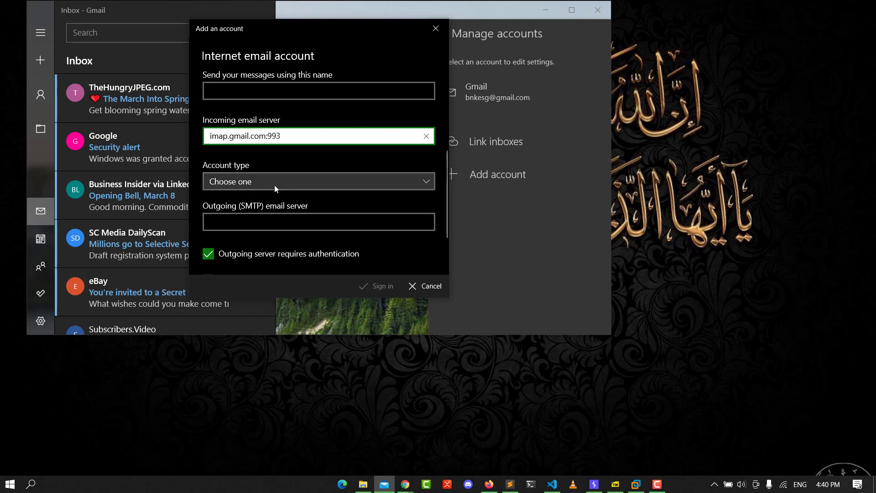
# Set the account type to IMAP4 and the outgoing SMTP server to smtp.gmail.com:465.
pyautogui.click(318, 181)
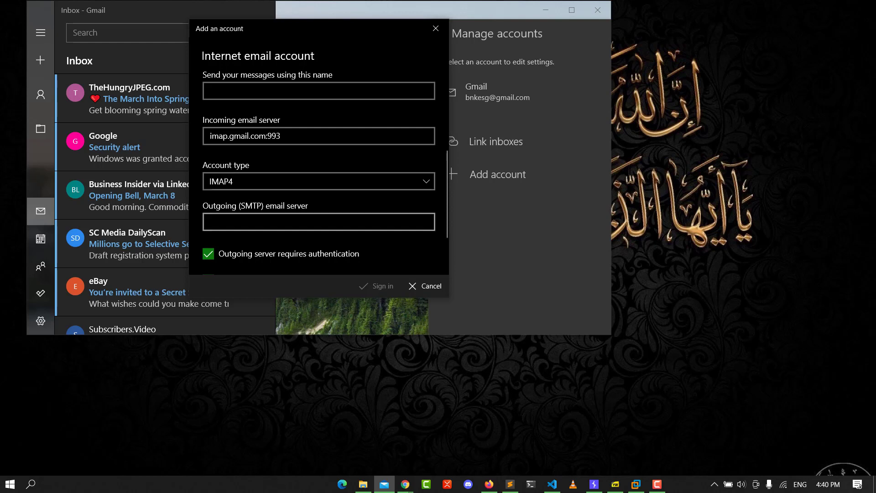
pyautogui.click(318, 222)
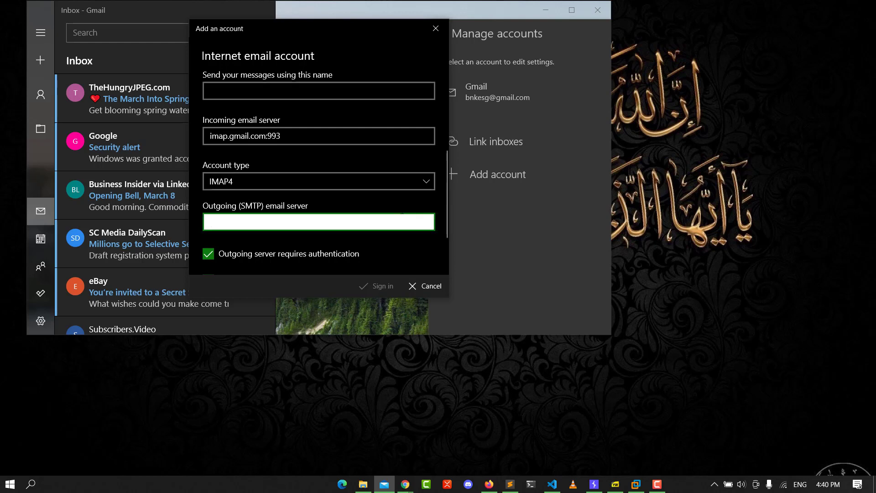
pyautogui.write('s')
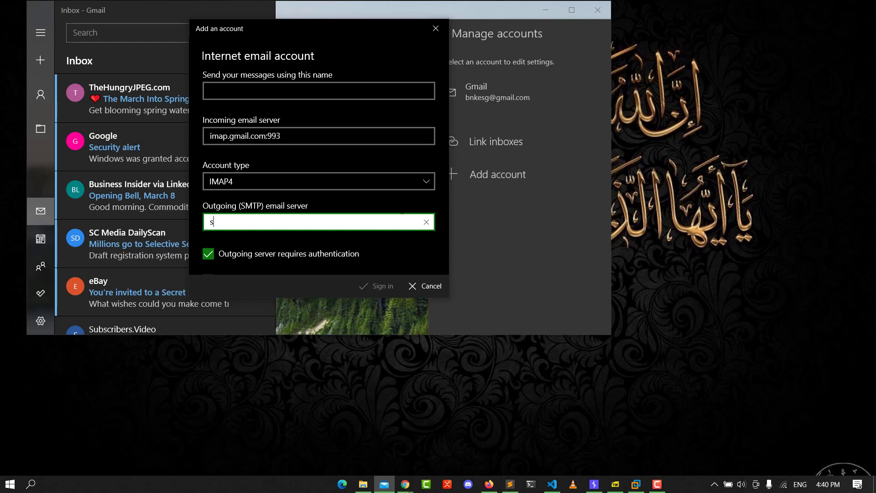
pyautogui.write('mt')
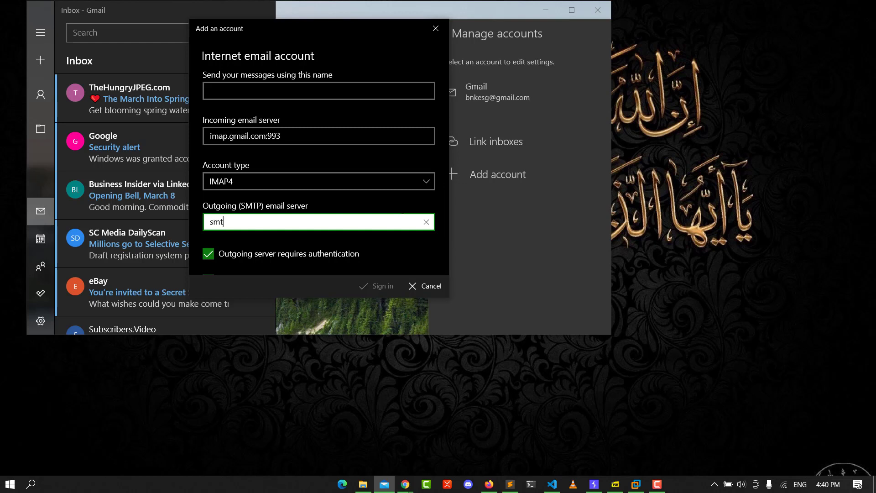
pyautogui.write('p.g')
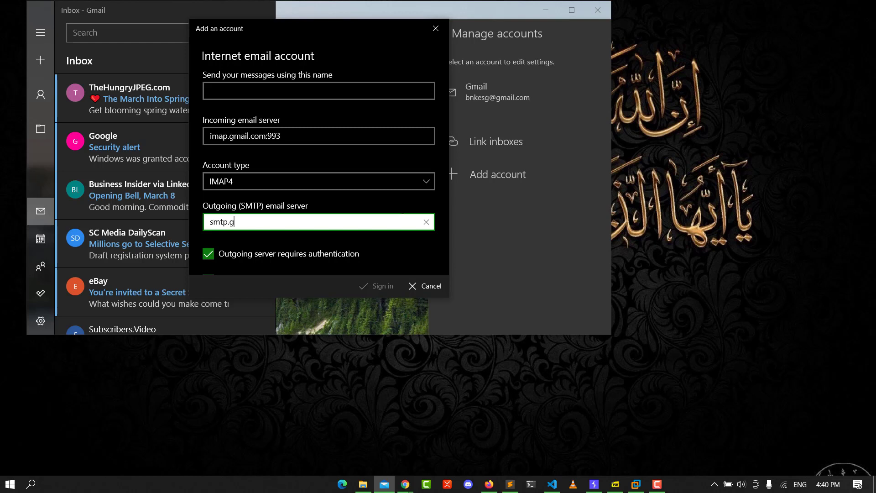
pyautogui.write('mail.com')
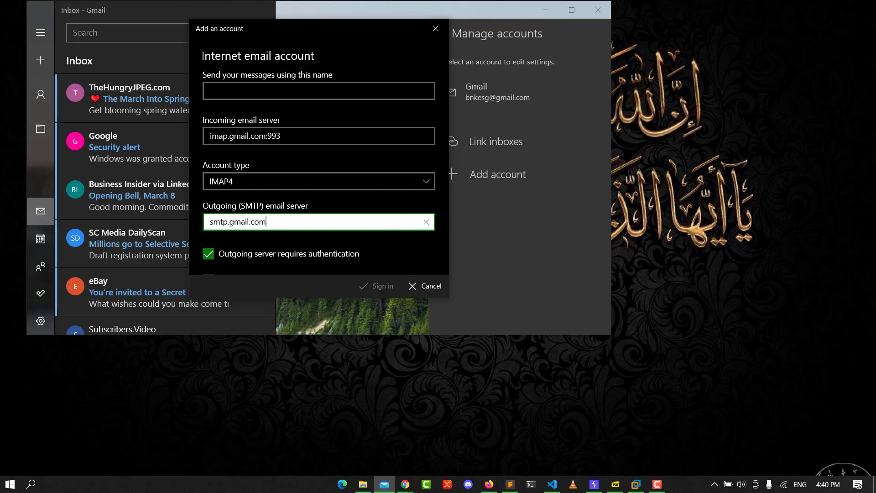
pyautogui.write('"')
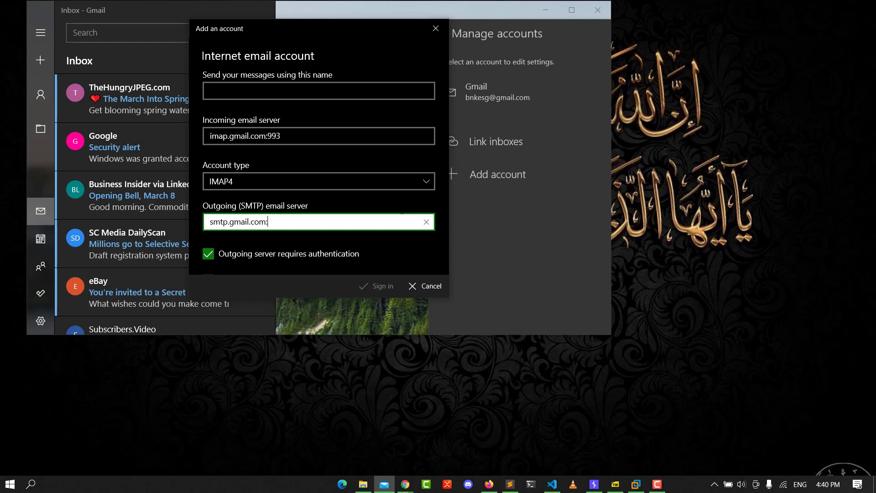
pyautogui.write('465')
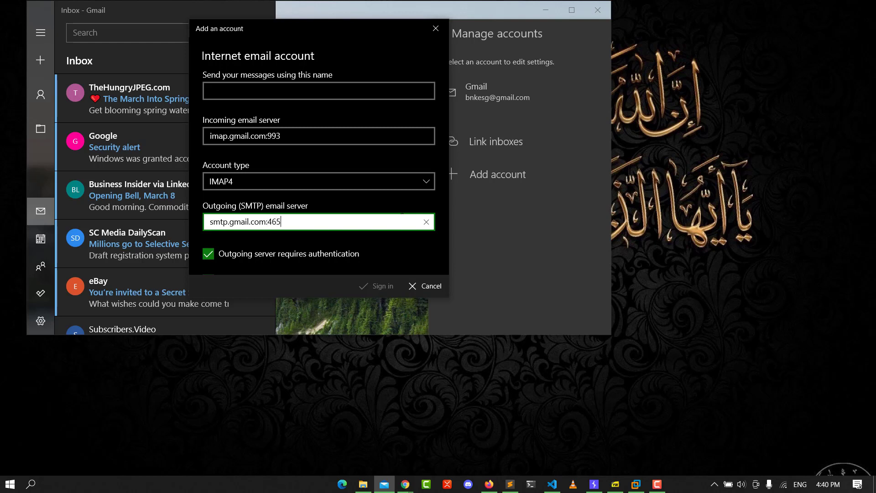
pyautogui.scroll(-3)
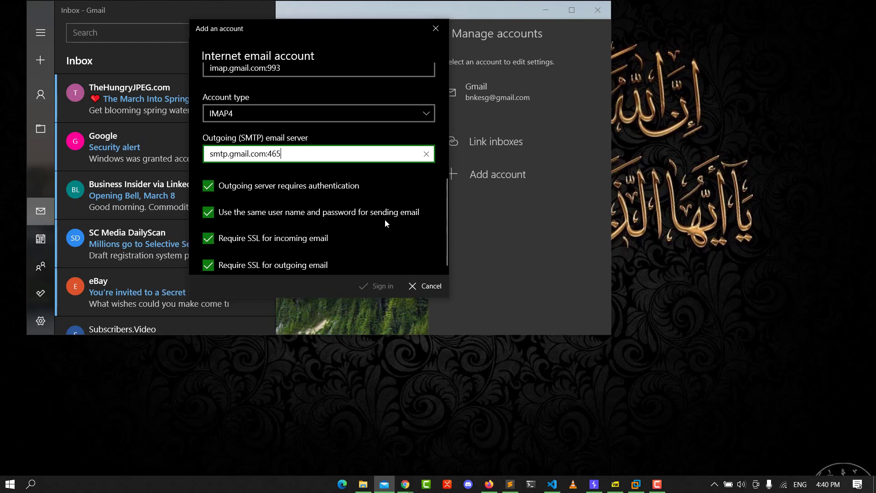
pyautogui.moveTo(376, 293)
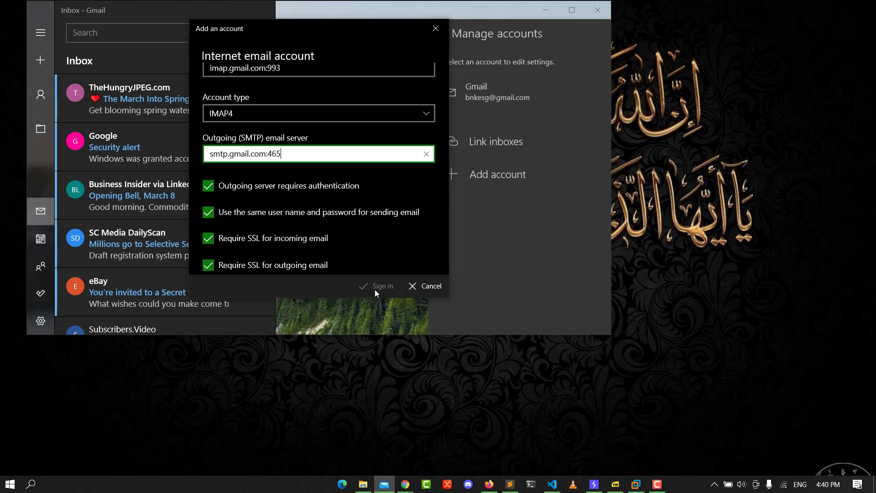
pyautogui.moveTo(383, 292)
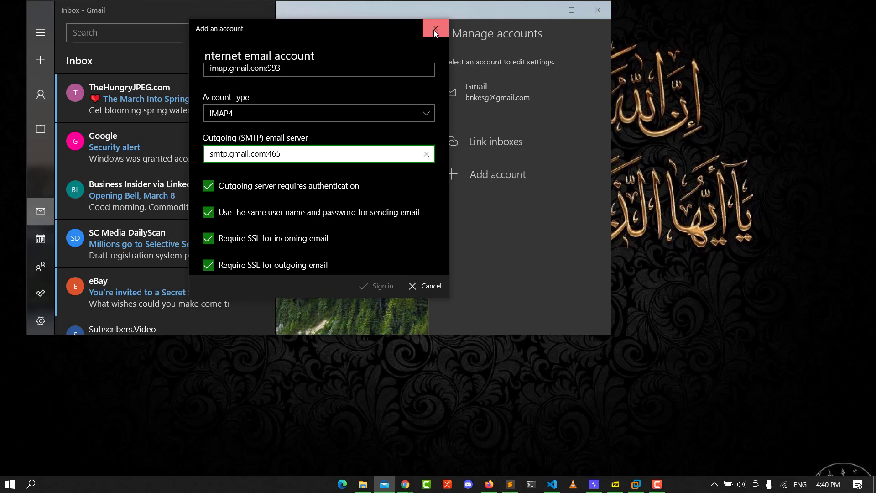
# Close the Add an account dialog without signing in.
pyautogui.click(435, 28)
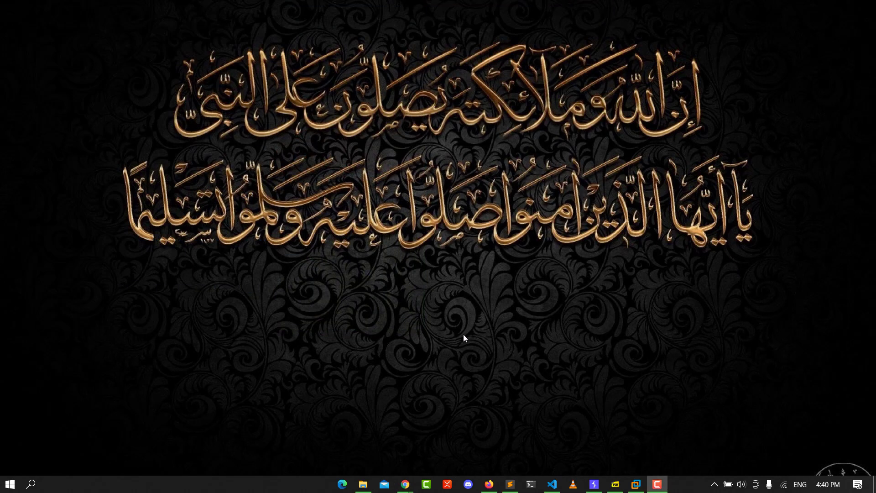
pyautogui.moveTo(454, 326)
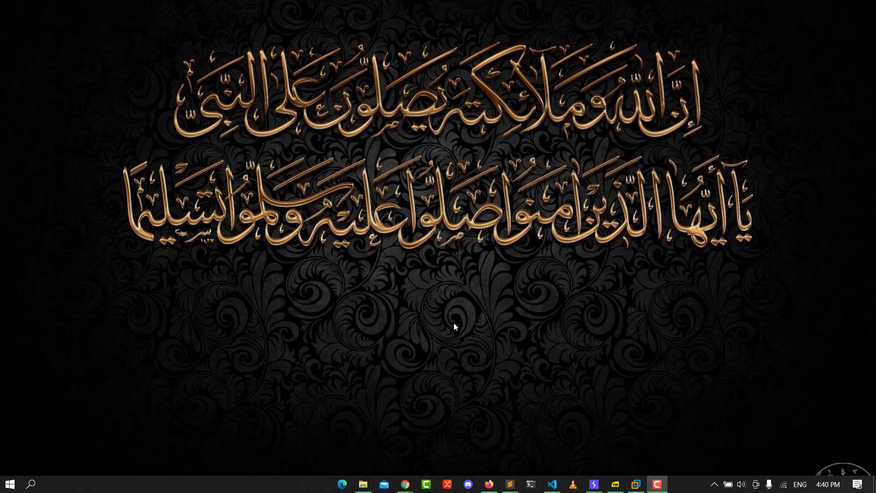